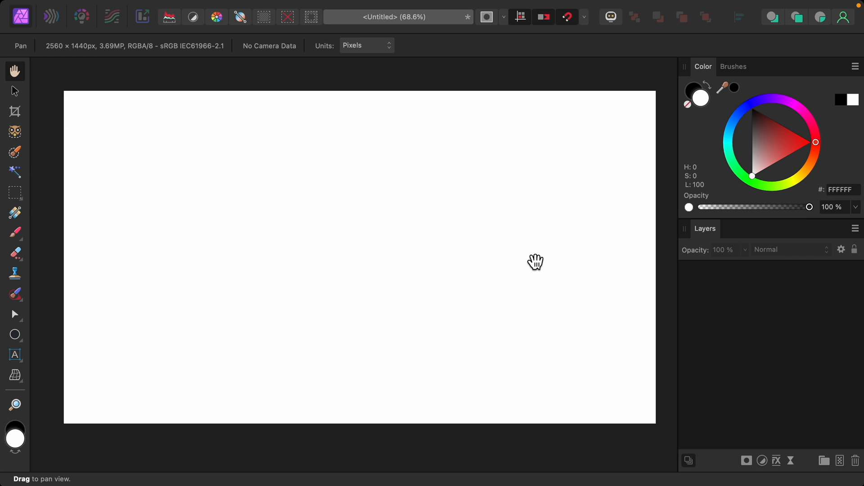
{"action": "mouse_move", "coordinate": [72, 366]}
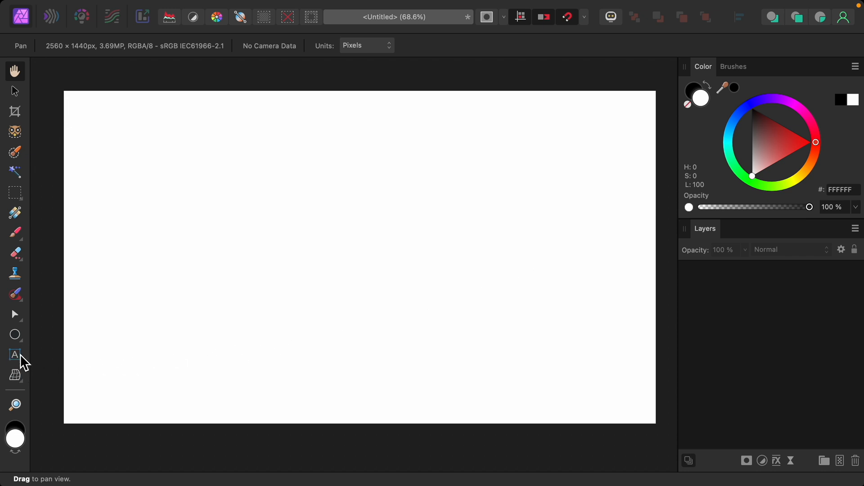
- Create artistic text reading TEXT in a tall box on the left of the canvas
{"action": "left_click", "coordinate": [15, 355]}
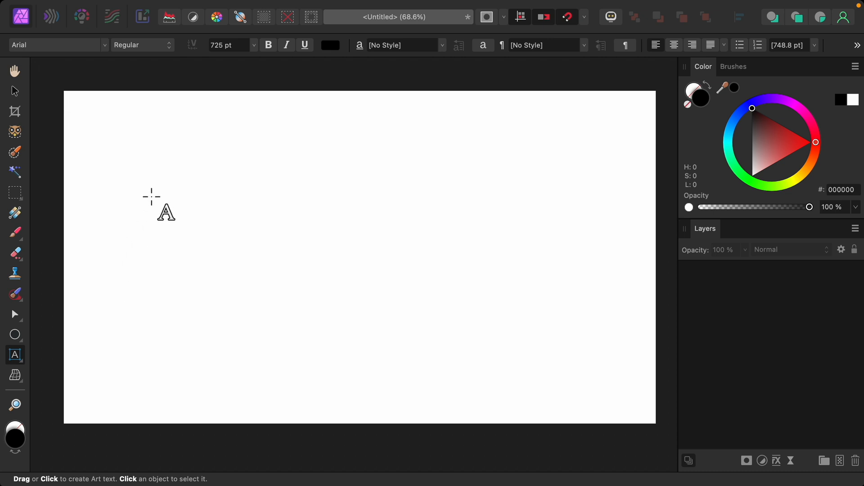
{"action": "left_click_drag", "start_coordinate": [171, 171], "coordinate": [172, 325]}
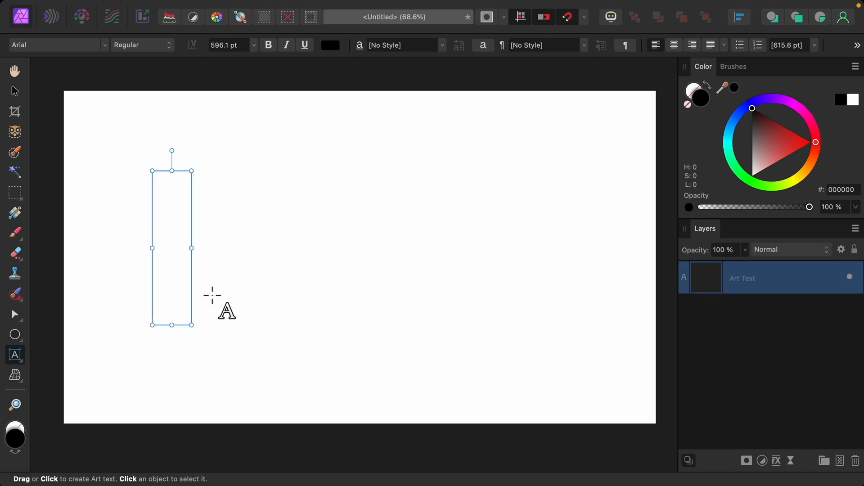
{"action": "type", "text": "TEXT"}
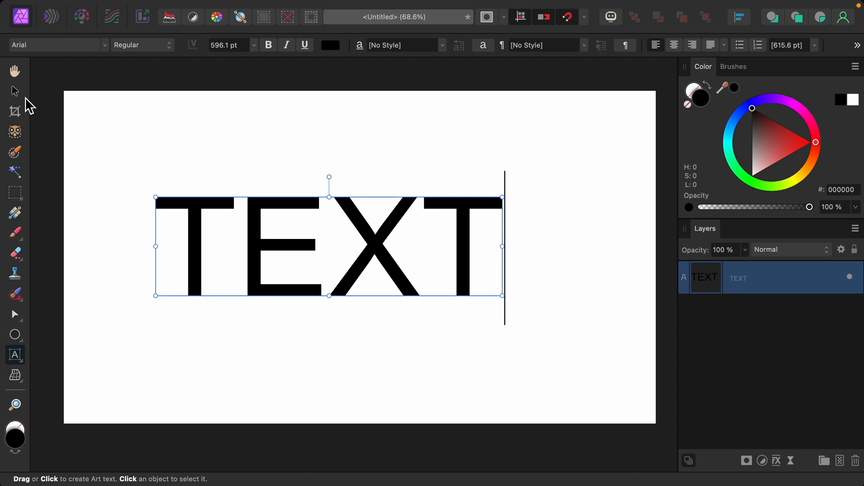
- Change the word's font from Arial to Arial Black via the font dropdown
{"action": "left_click", "coordinate": [14, 91]}
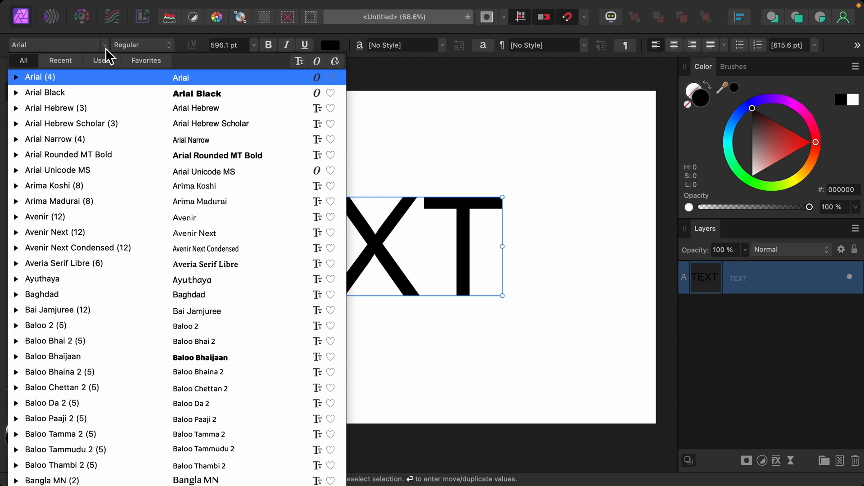
{"action": "left_click", "coordinate": [45, 92]}
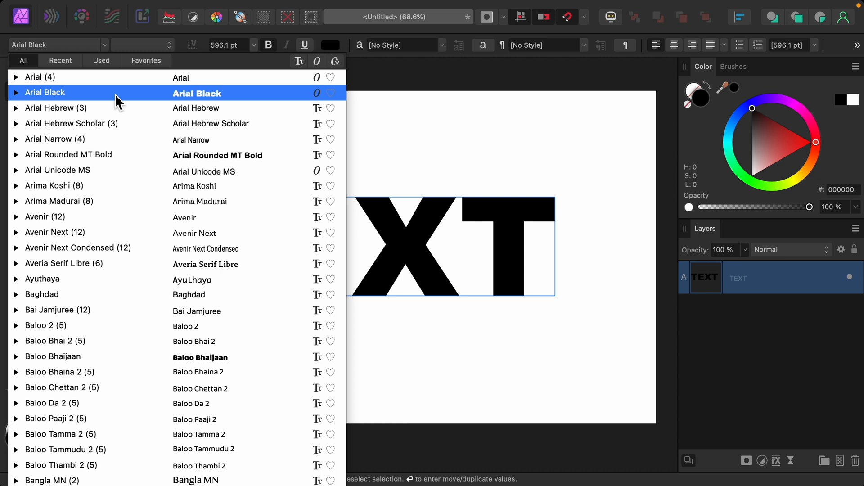
{"action": "left_click", "coordinate": [45, 92]}
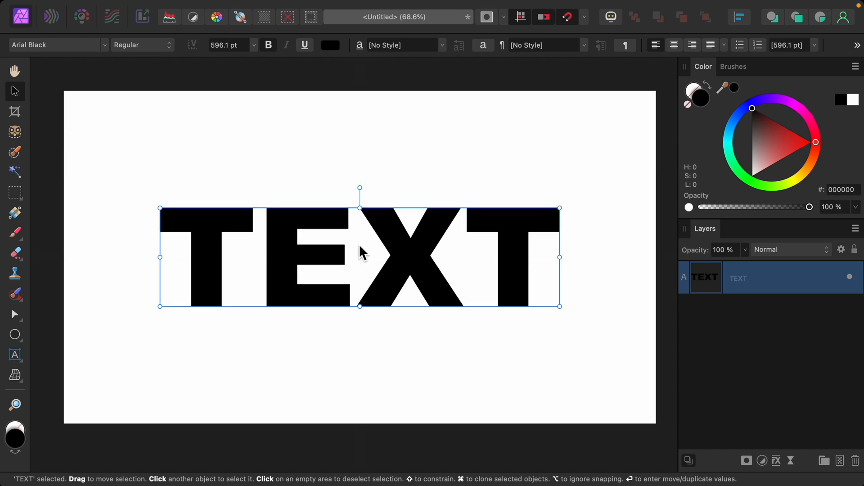
{"action": "mouse_move", "coordinate": [362, 252]}
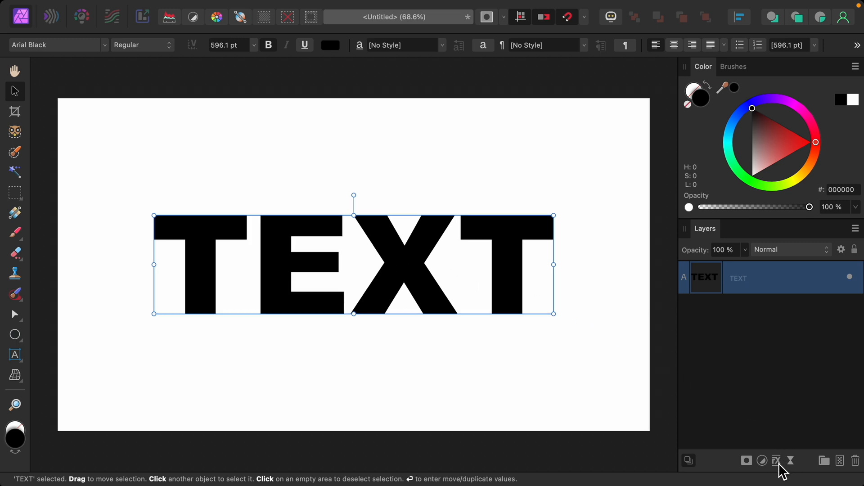
- Enable an Outline layer effect on the text layer with a 32 px radius
{"action": "left_click", "coordinate": [776, 460]}
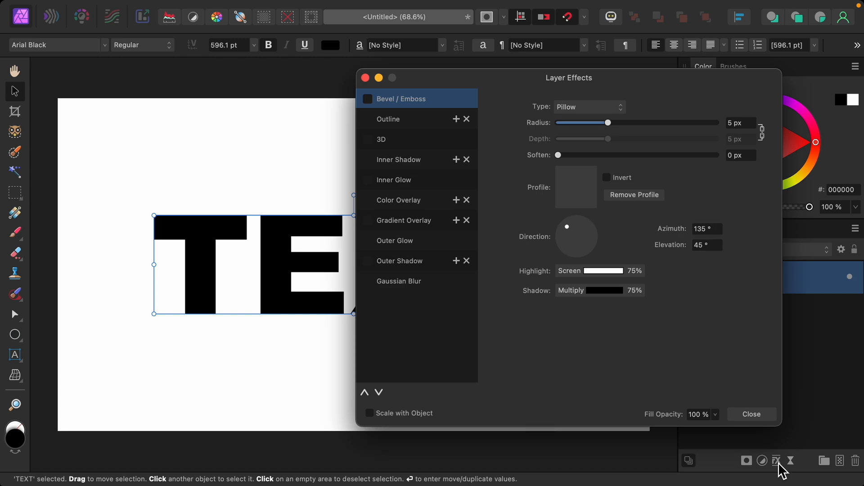
{"action": "mouse_move", "coordinate": [487, 190]}
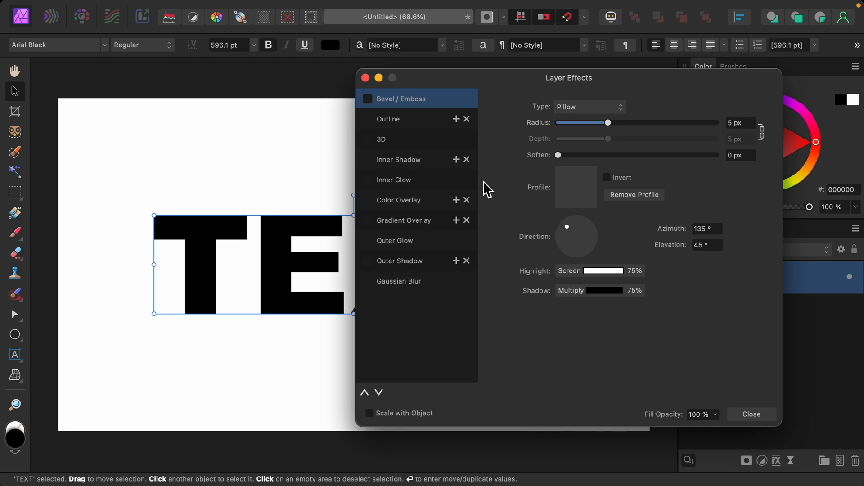
{"action": "left_click", "coordinate": [388, 119]}
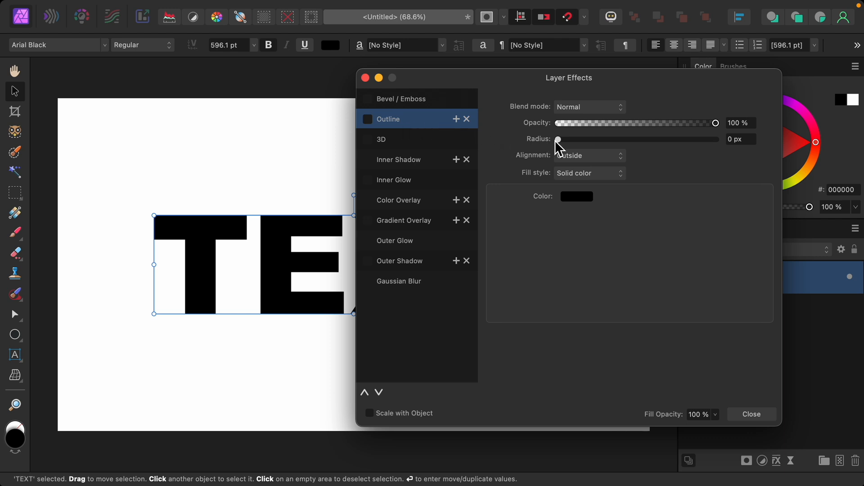
{"action": "left_click_drag", "start_coordinate": [559, 139], "coordinate": [653, 138]}
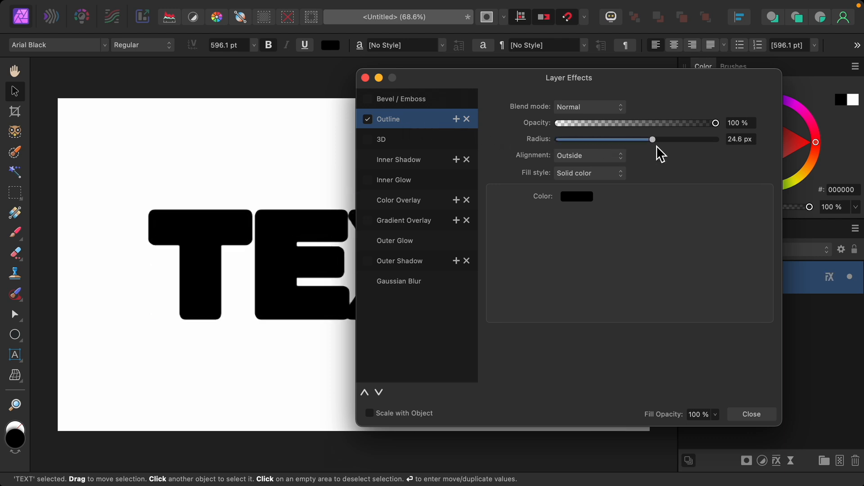
{"action": "left_click_drag", "start_coordinate": [652, 139], "coordinate": [665, 138]}
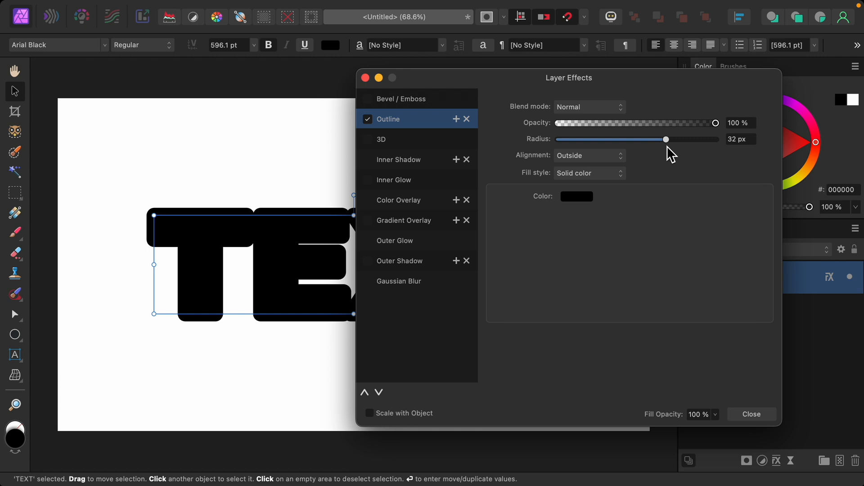
{"action": "mouse_move", "coordinate": [605, 197]}
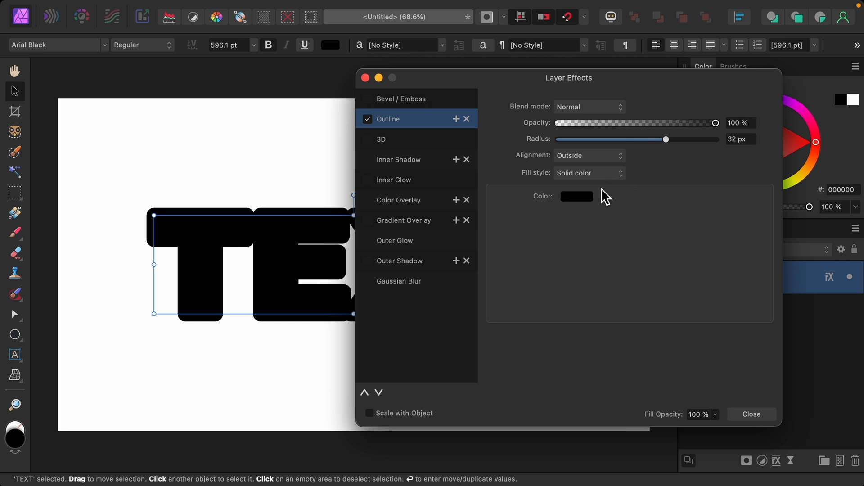
- Colour the outline purple
{"action": "left_click", "coordinate": [577, 196]}
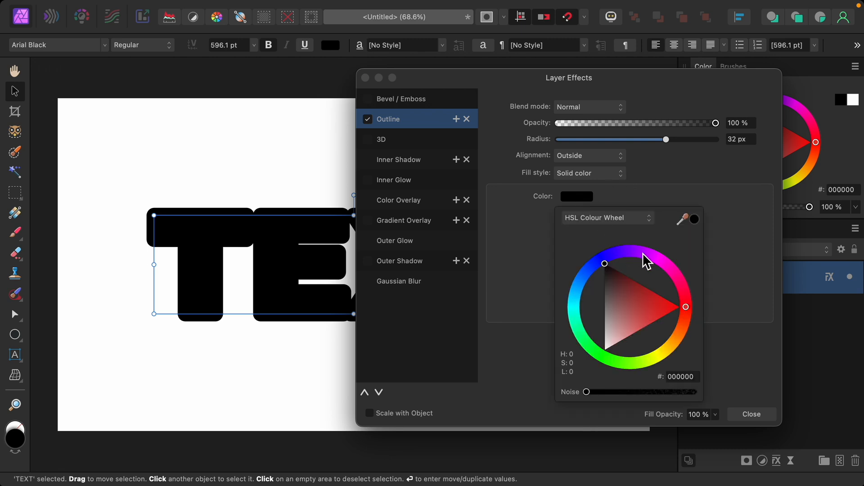
{"action": "left_click", "coordinate": [641, 254]}
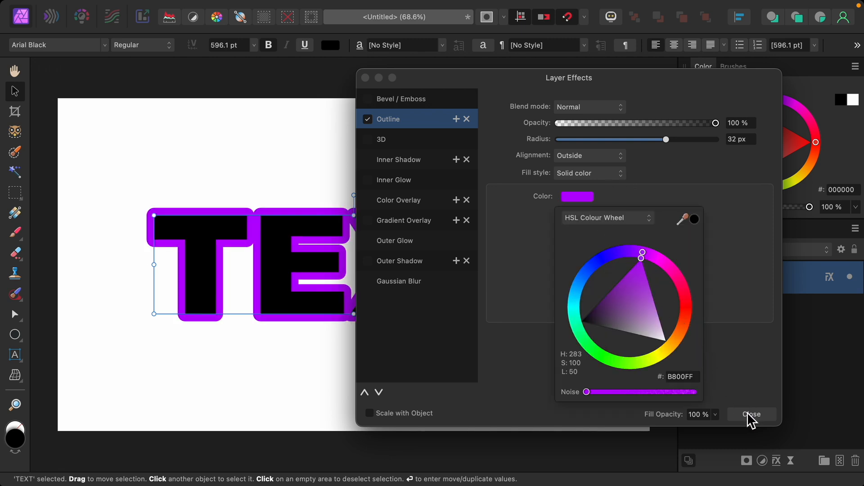
{"action": "left_click", "coordinate": [576, 196]}
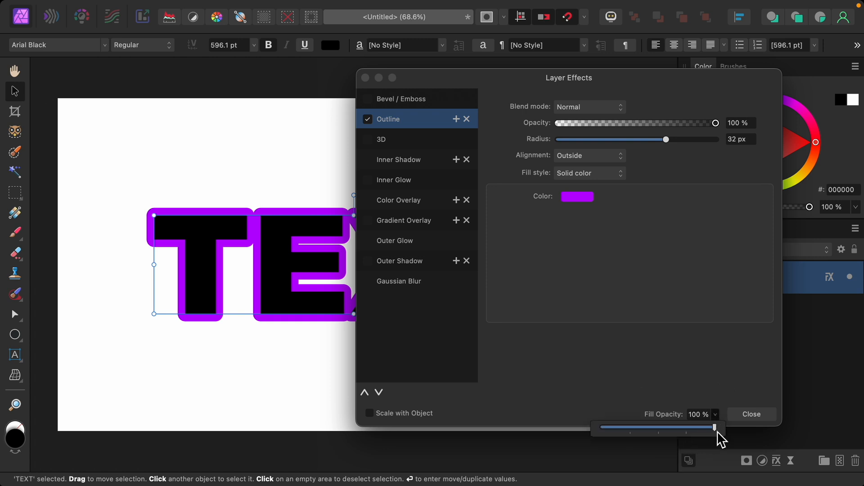
- Drop Fill Opacity to 0 % and thicken the purple outline to about 46 px
{"action": "left_click_drag", "start_coordinate": [715, 428], "coordinate": [605, 428]}
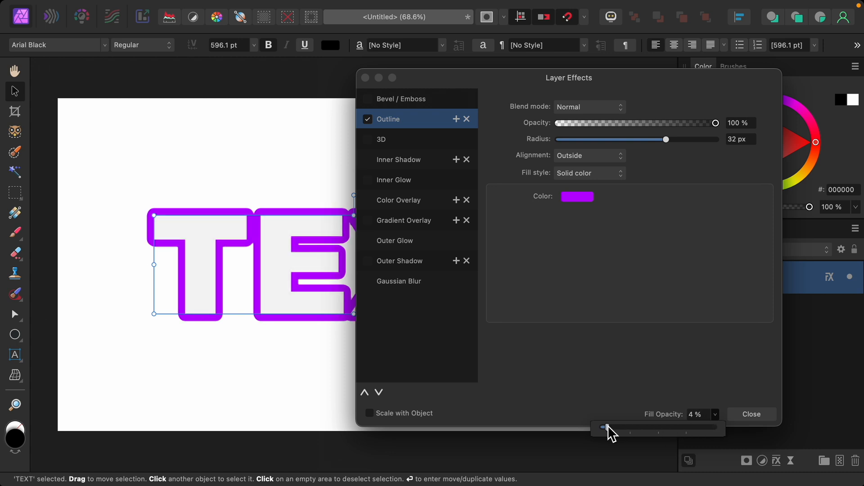
{"action": "left_click_drag", "start_coordinate": [606, 428], "coordinate": [597, 427]}
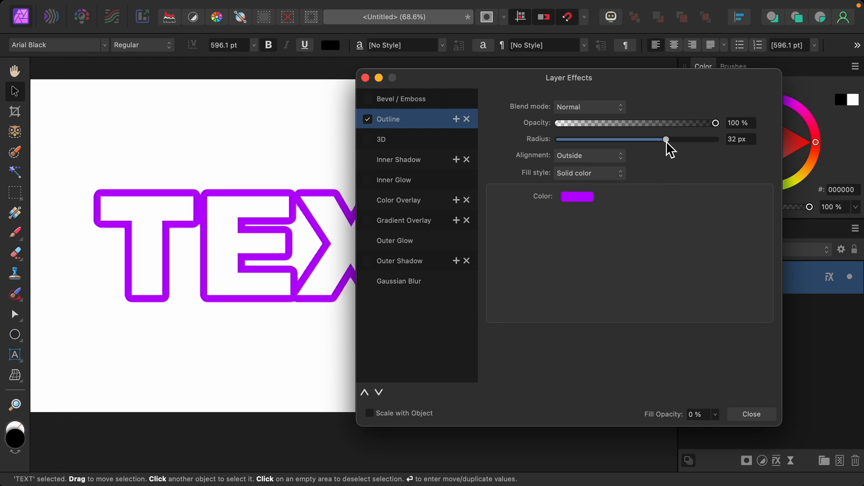
{"action": "left_click_drag", "start_coordinate": [665, 139], "coordinate": [692, 138]}
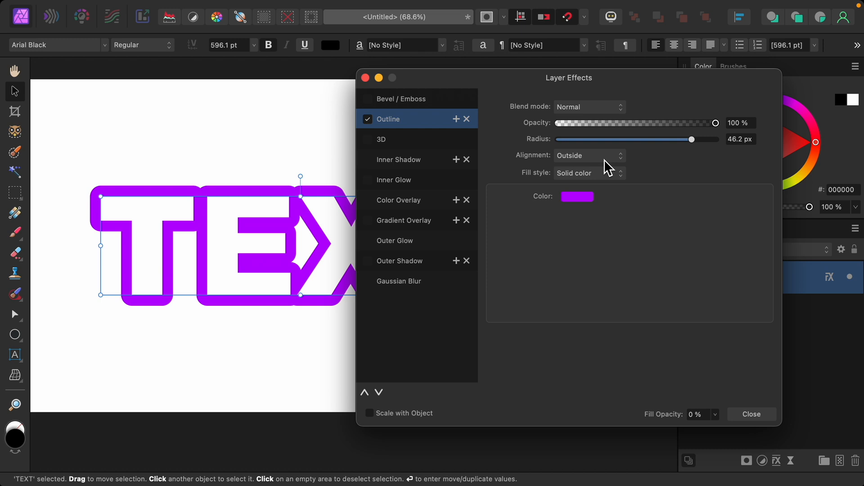
- Set the outline alignment to Center after trying Inside
{"action": "left_click", "coordinate": [589, 156]}
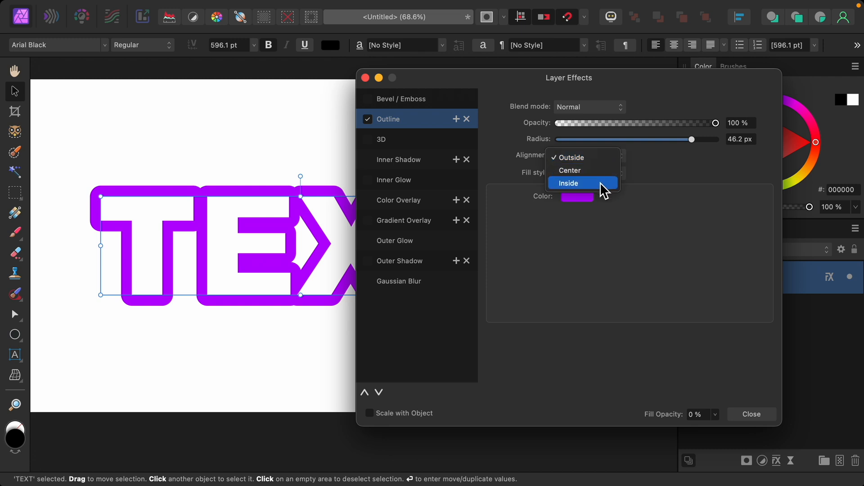
{"action": "left_click", "coordinate": [568, 182]}
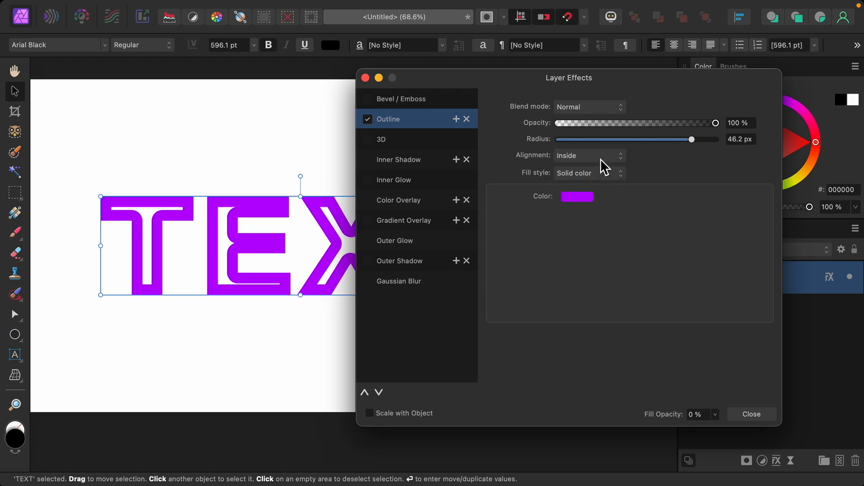
{"action": "left_click", "coordinate": [589, 156]}
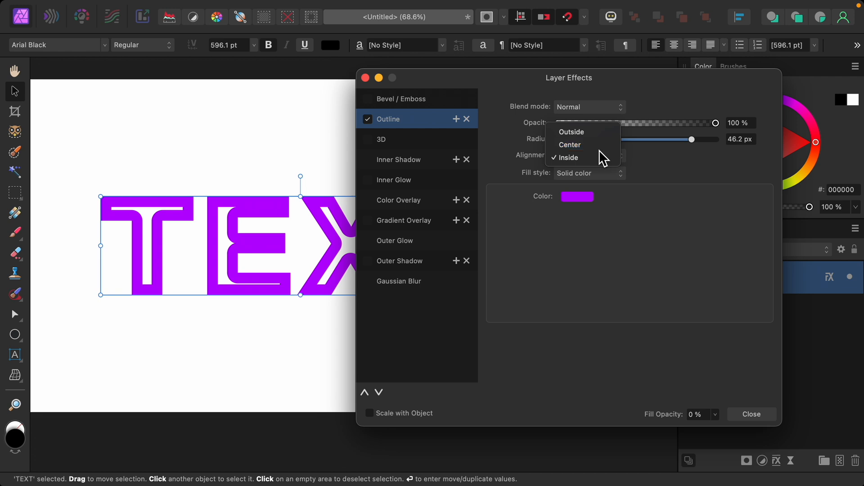
{"action": "left_click", "coordinate": [571, 144]}
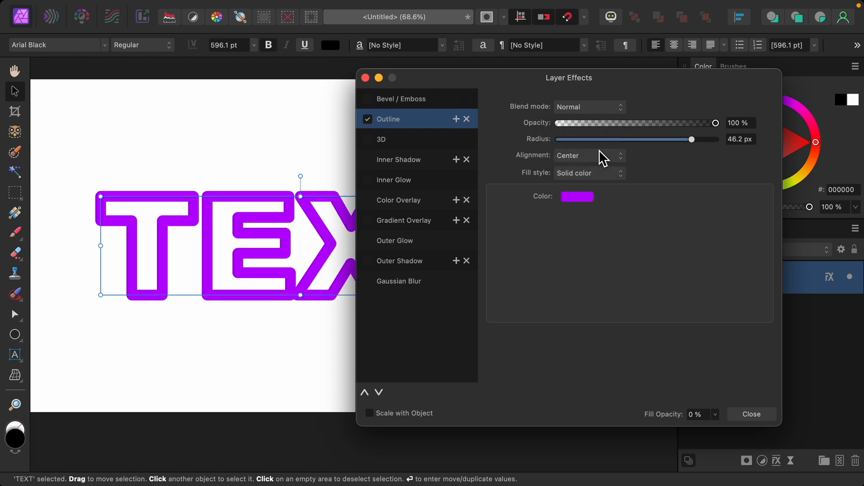
{"action": "mouse_move", "coordinate": [727, 370]}
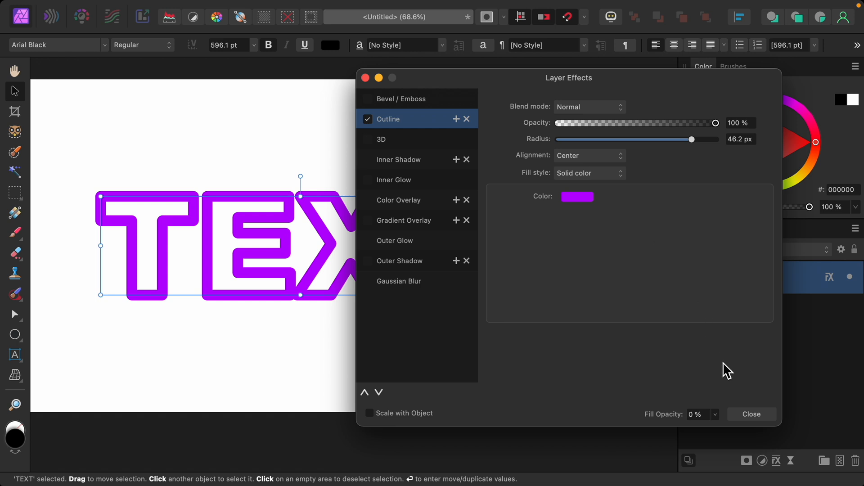
- Close Layer Effects and shift the hollow purple TEXT slightly left toward canvas centre
{"action": "left_click", "coordinate": [751, 414]}
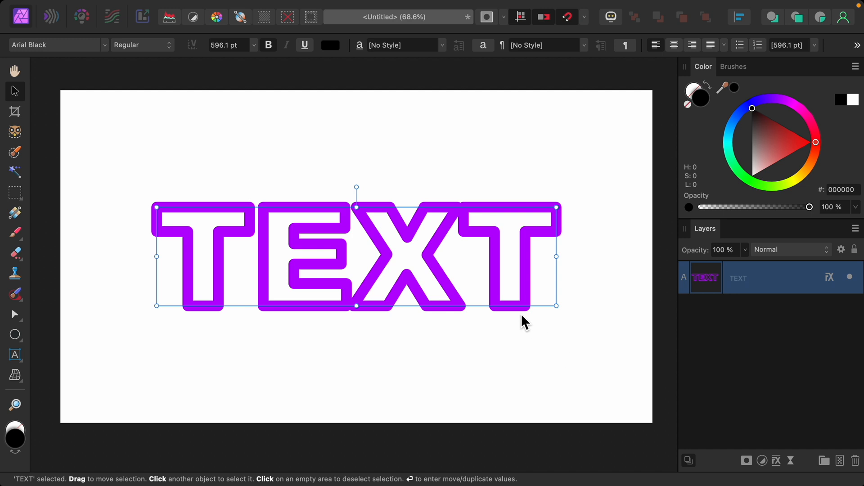
{"action": "mouse_move", "coordinate": [399, 295]}
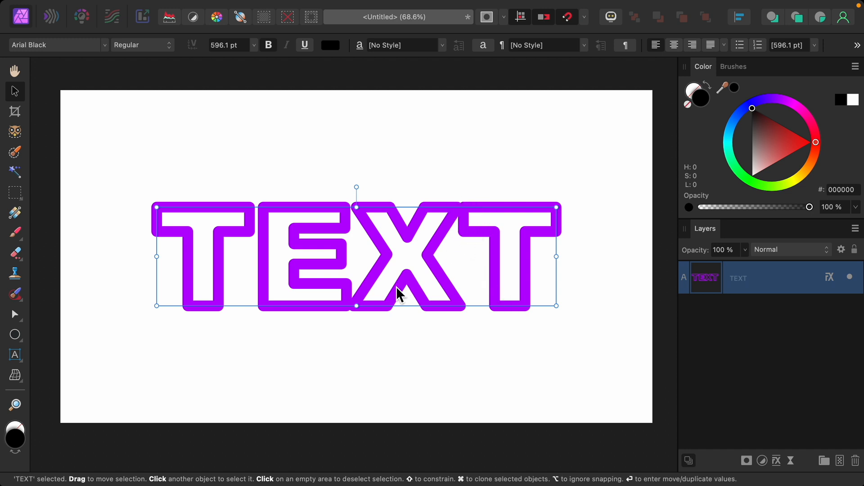
{"action": "mouse_move", "coordinate": [254, 190]}
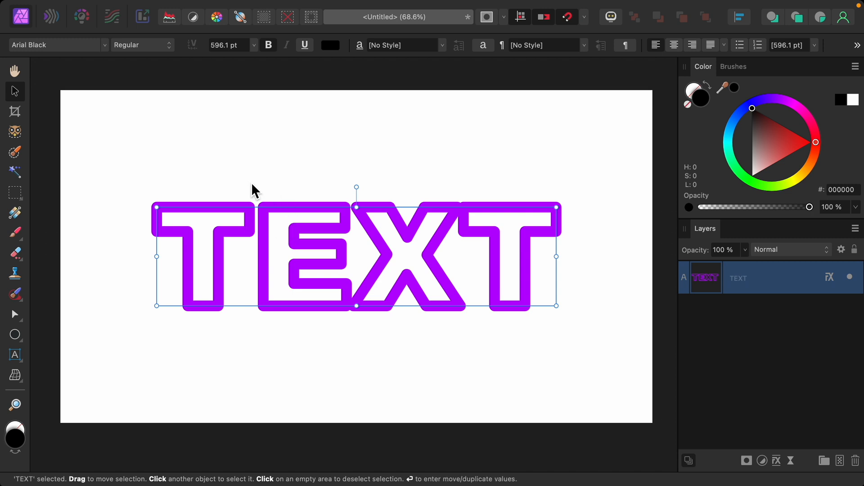
{"action": "mouse_move", "coordinate": [277, 250]}
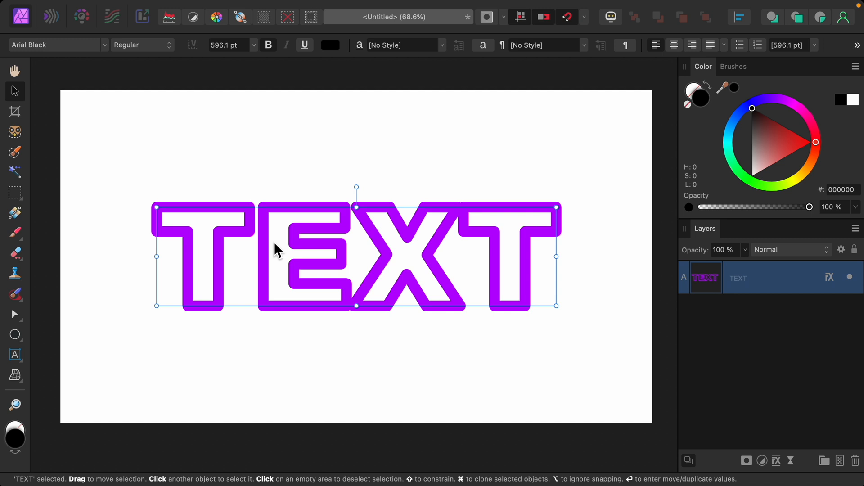
{"action": "mouse_move", "coordinate": [265, 258]}
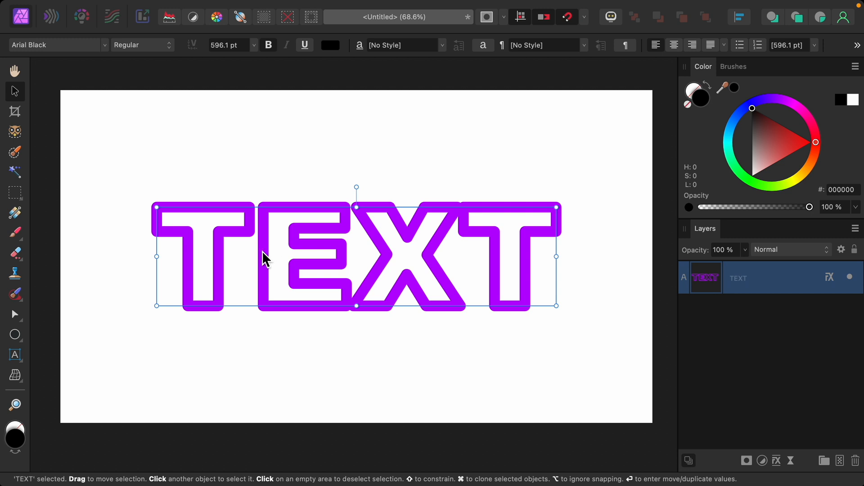
{"action": "left_click", "coordinate": [15, 354]}
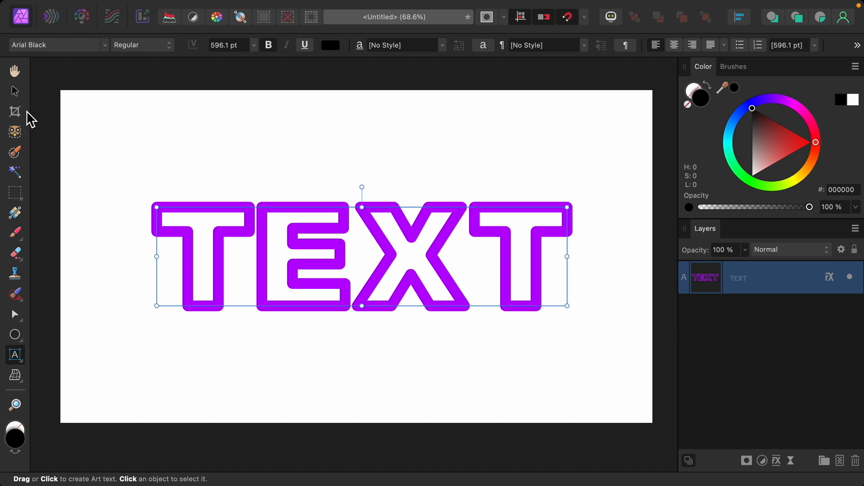
{"action": "left_click_drag", "start_coordinate": [363, 254], "coordinate": [325, 260]}
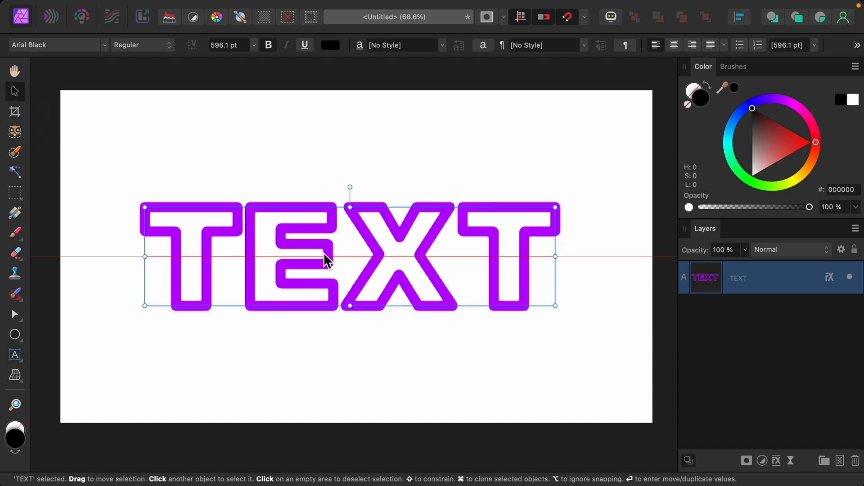